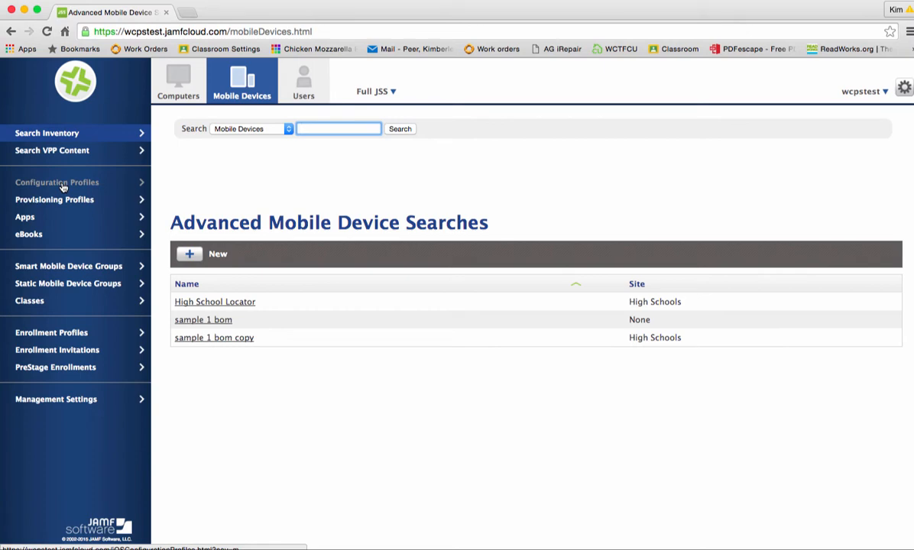
- Go to the iOS Configuration Profiles list under Mobile Devices
click(57, 182)
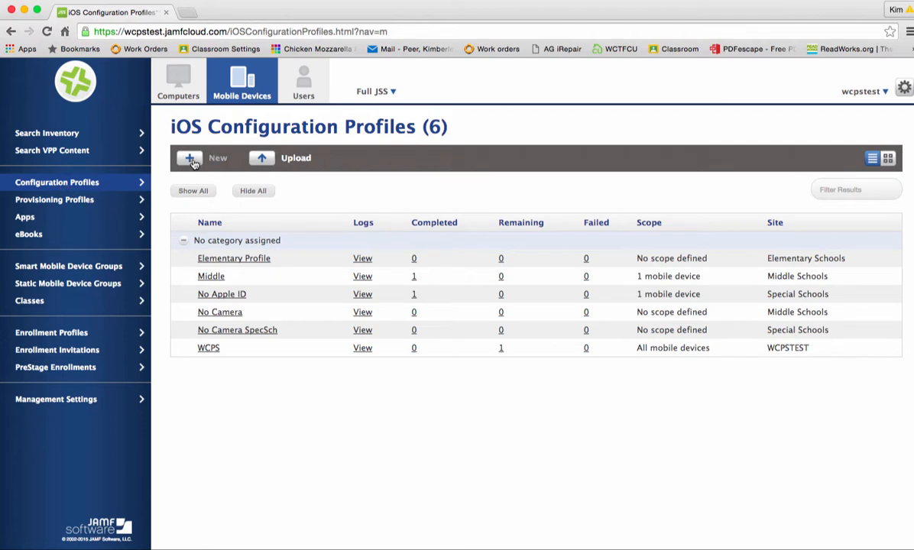
- Create a new profile named 'No Camera elemetary' with a description that it turns off the camera
click(189, 157)
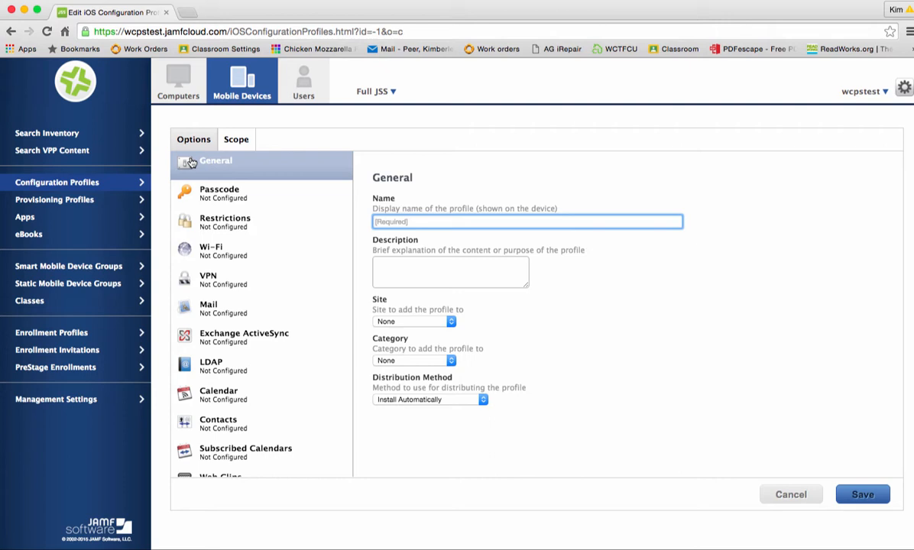
text(No Camera eleme)
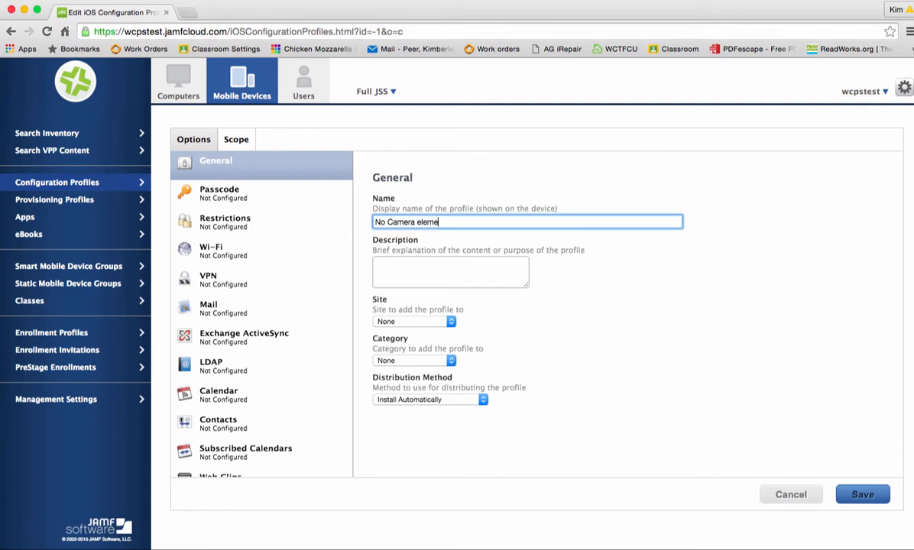
text(ntary)
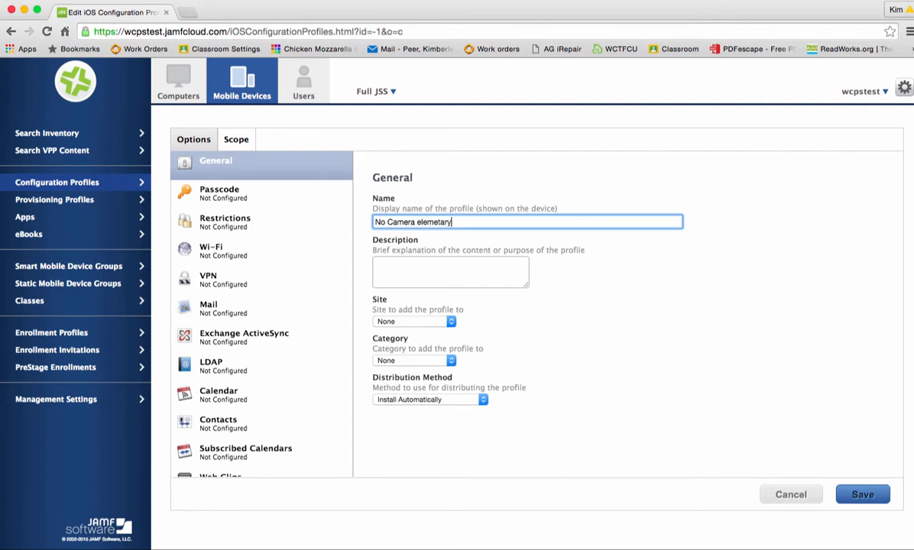
mouse_move(171, 217)
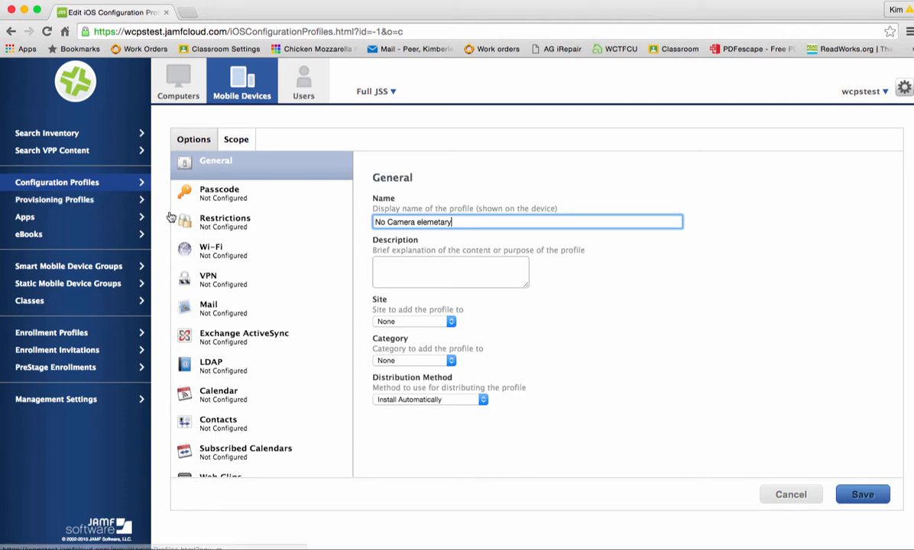
click(450, 272)
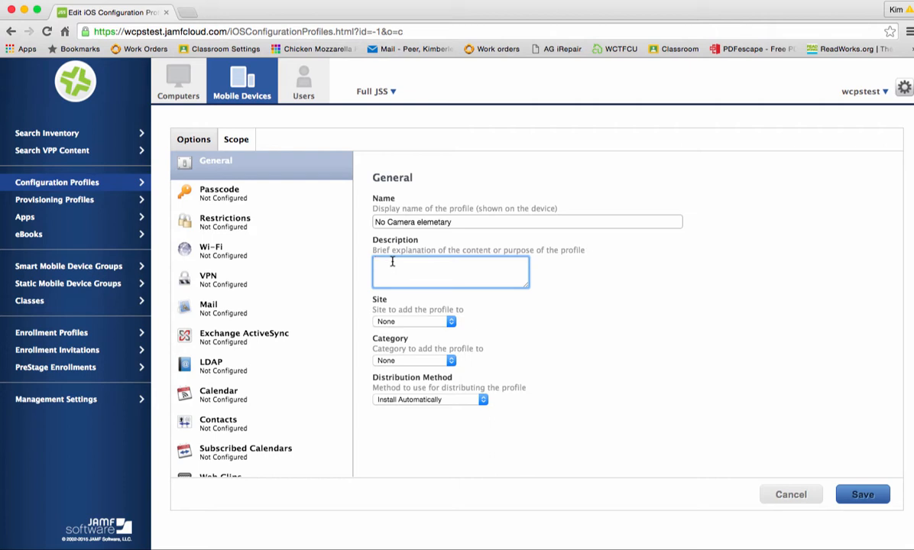
text(1)
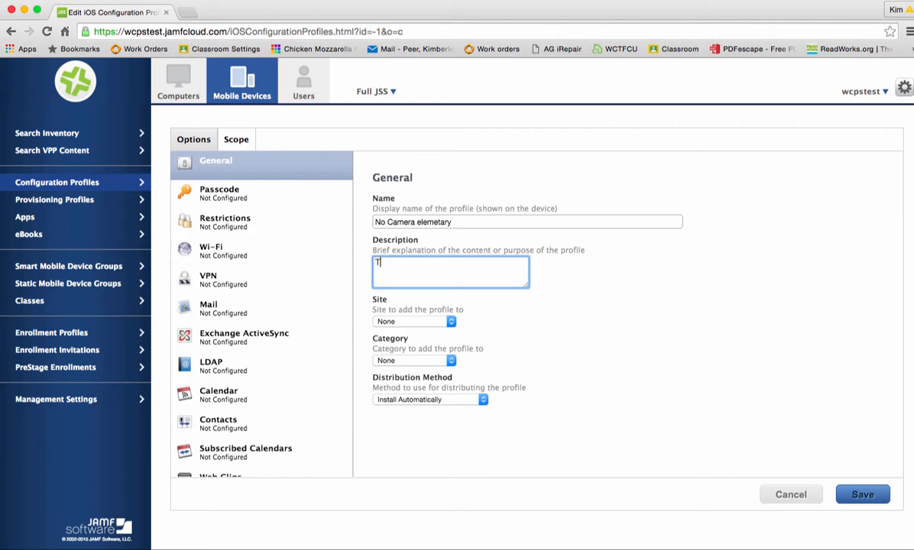
text(Turns off the camera for)
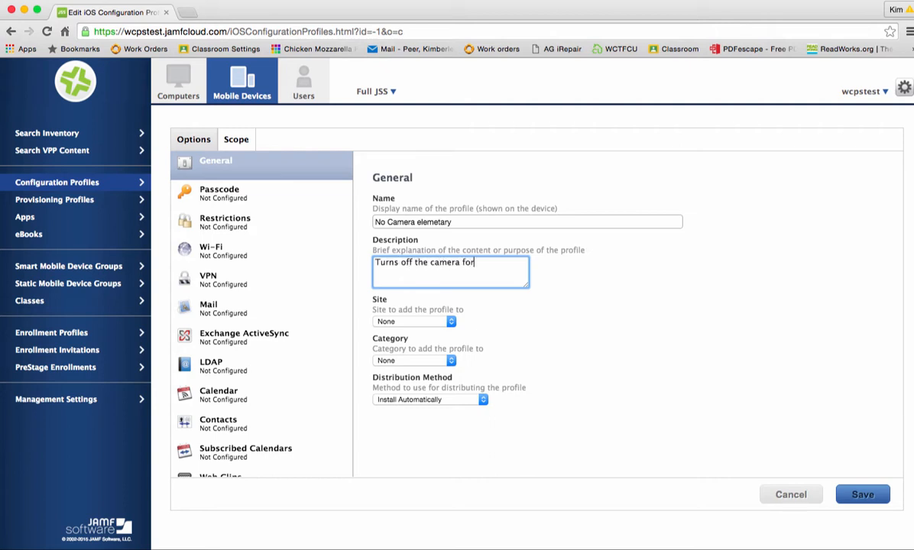
text(a user)
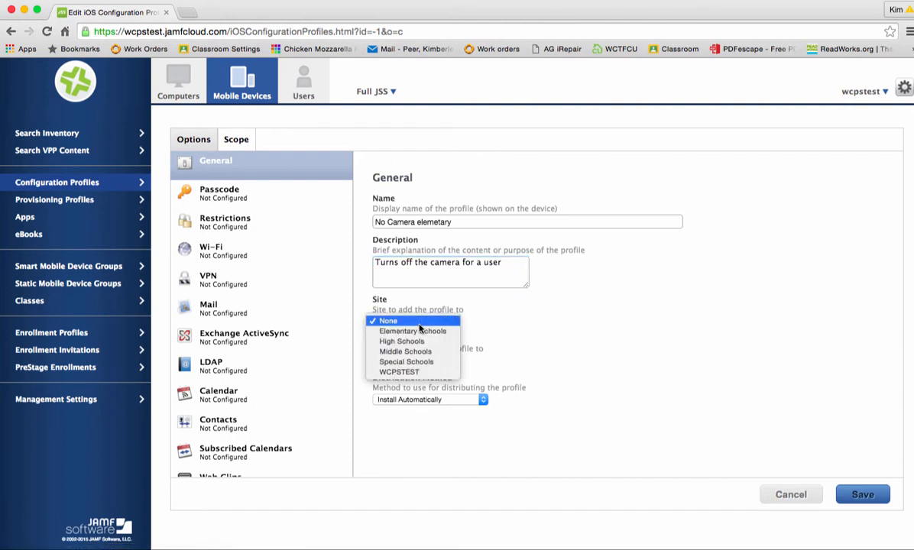
- Set Site and Category to Elementary Schools and keep Install Automatically distribution
click(861, 495)
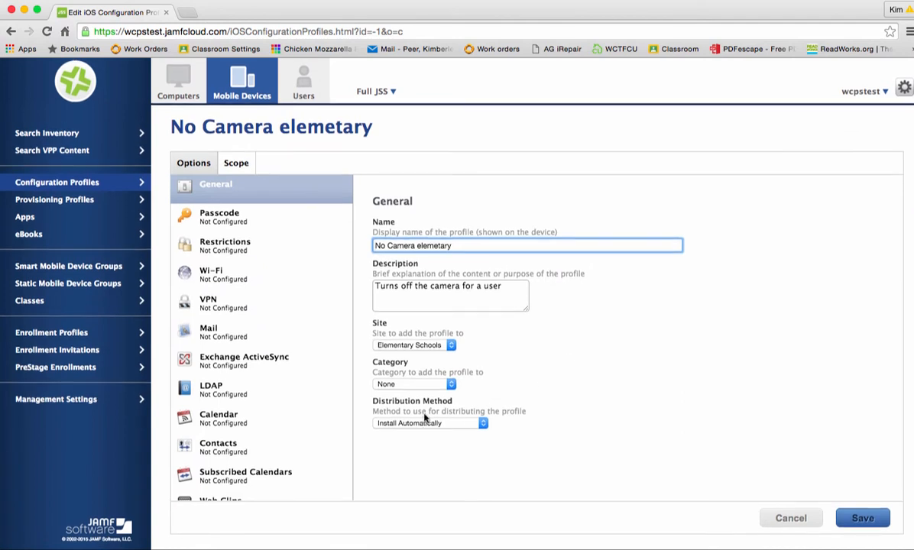
click(412, 383)
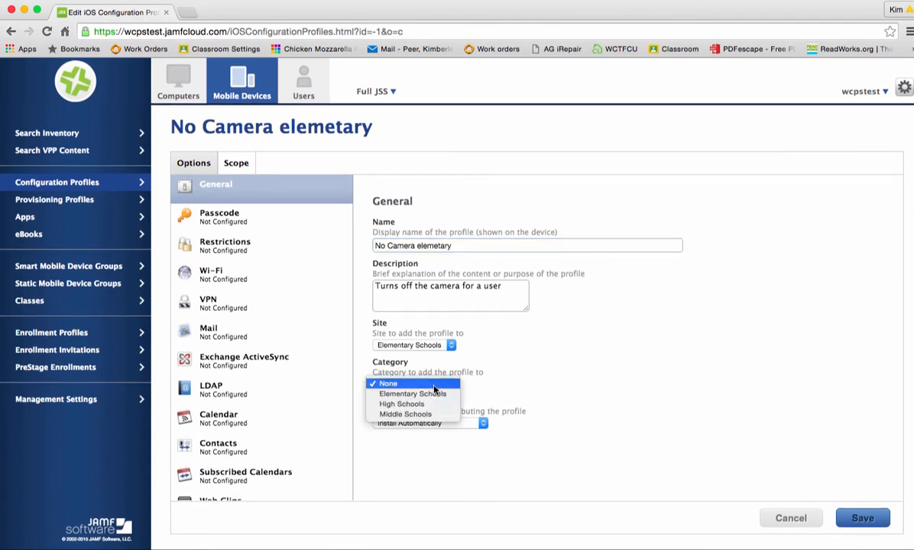
mouse_move(413, 394)
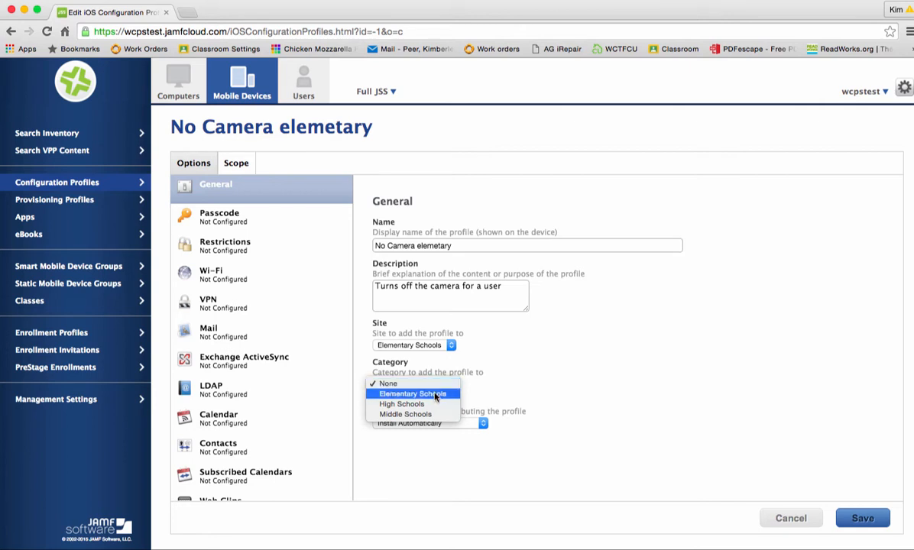
click(413, 395)
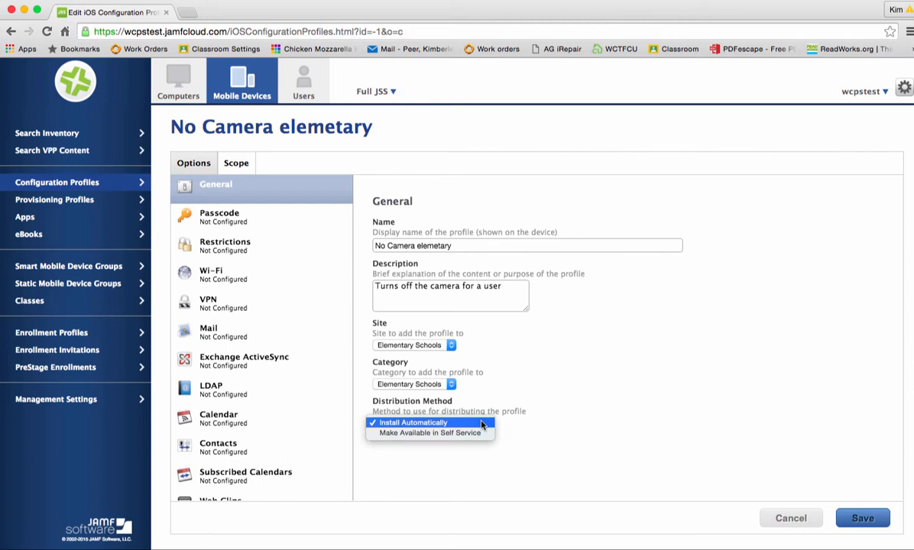
click(412, 422)
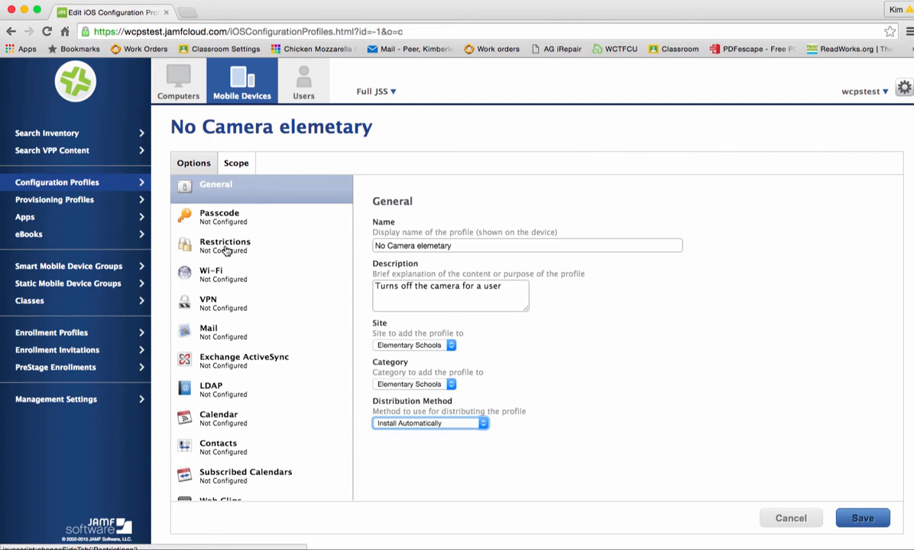
- Add a Restrictions payload to the profile and begin configuring it
click(225, 246)
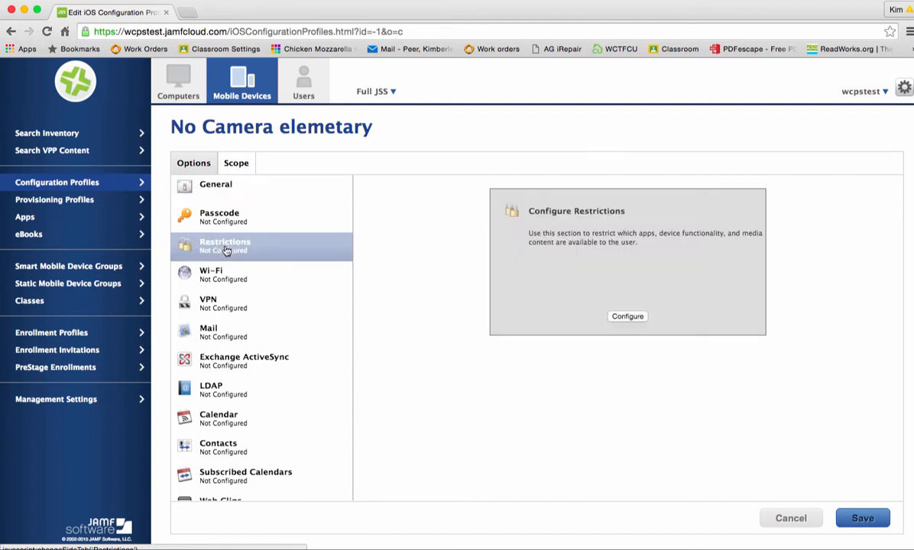
mouse_move(671, 367)
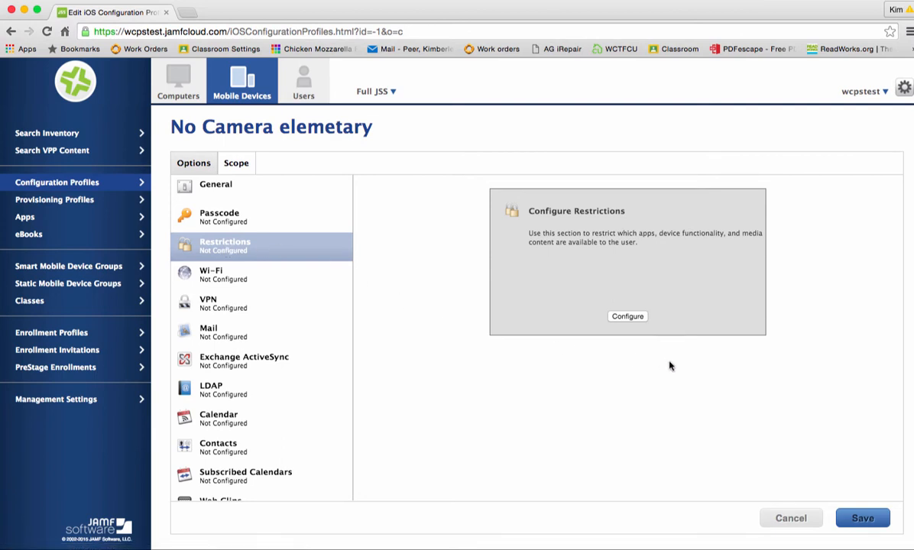
mouse_move(625, 317)
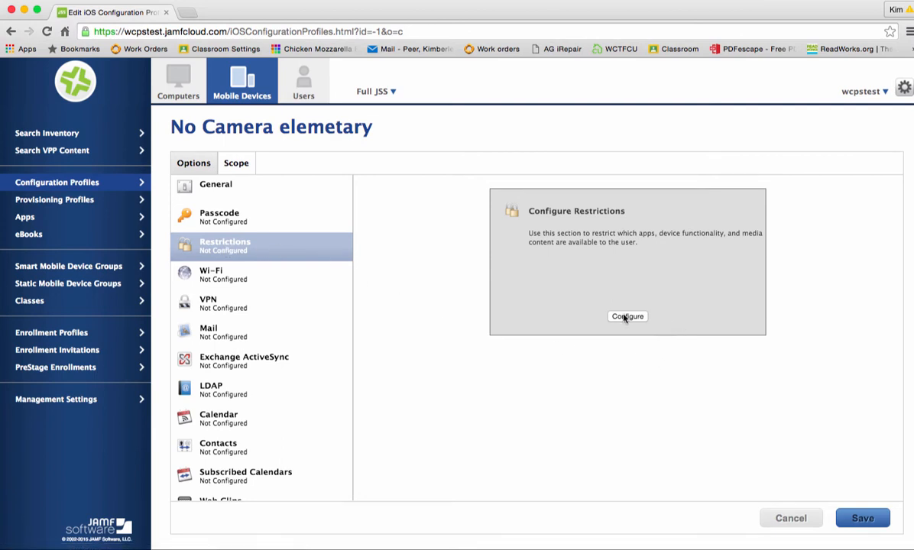
click(627, 316)
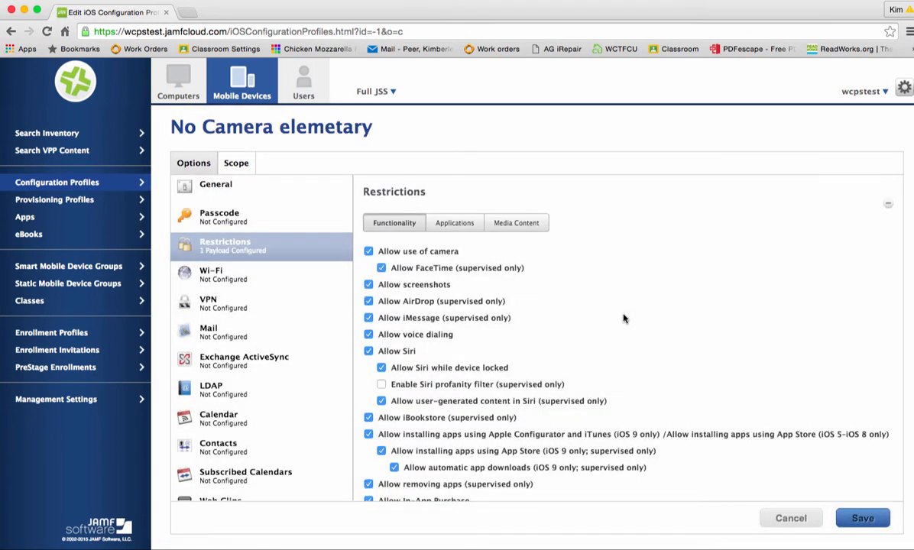
mouse_move(480, 298)
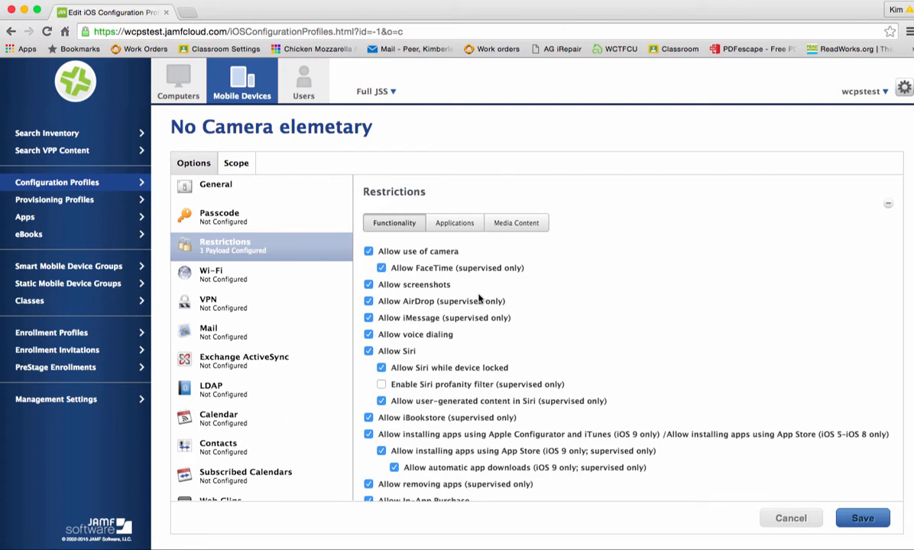
scroll(down, 3)
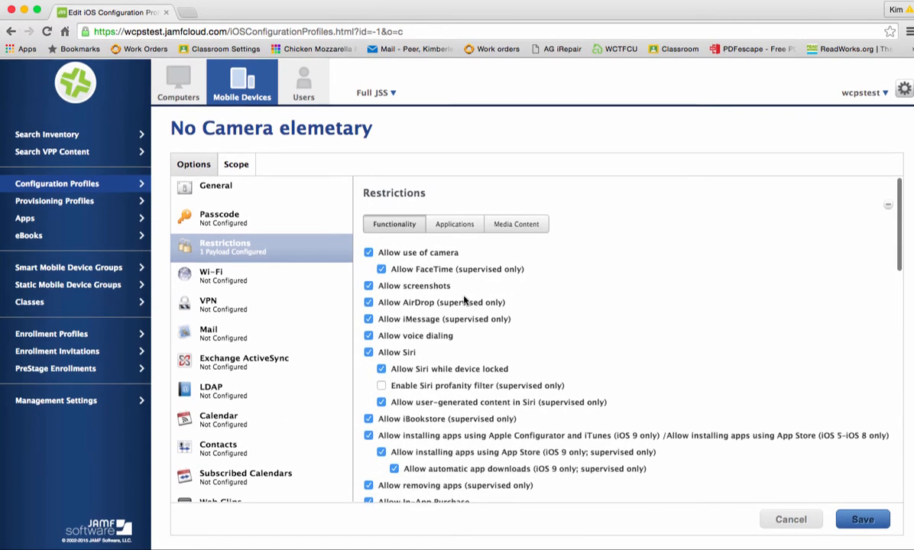
- Review the Apps and Media Content restrictions, leaving movies allowed at all ratings
click(452, 223)
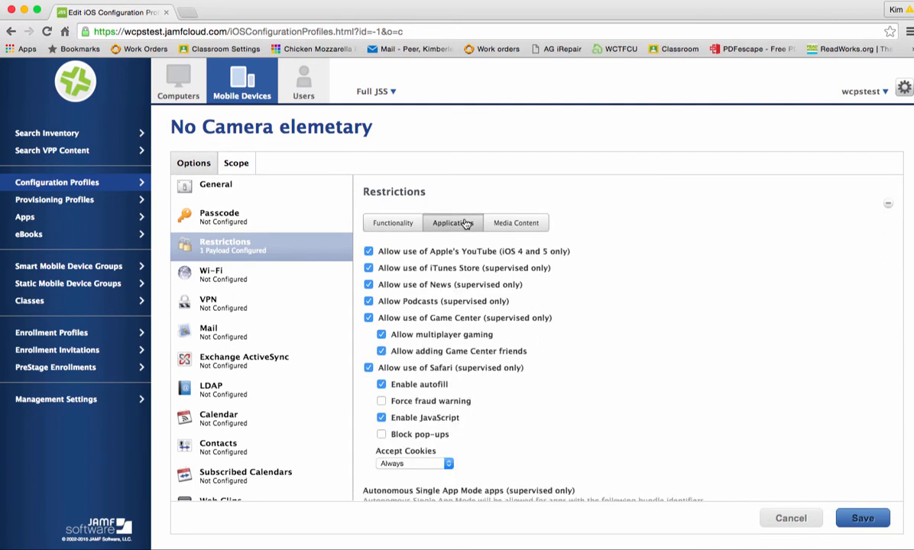
click(515, 223)
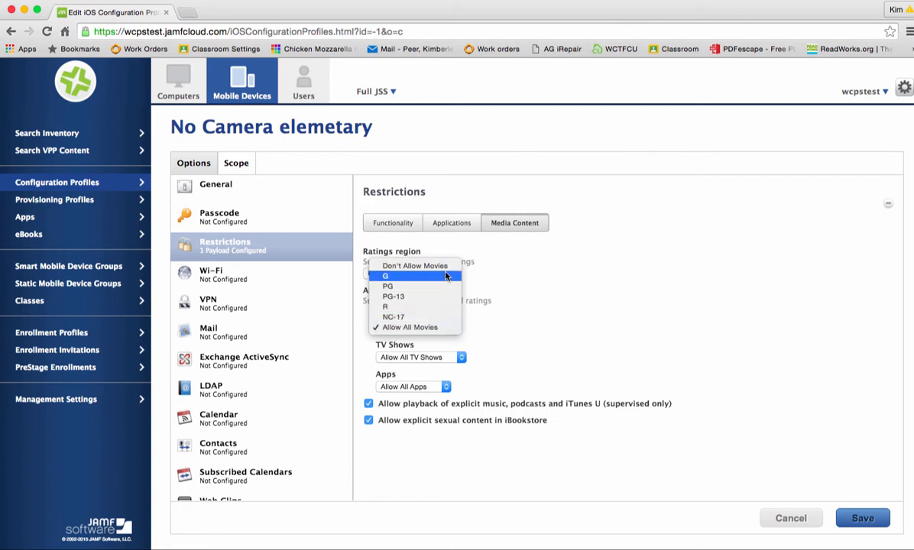
click(410, 328)
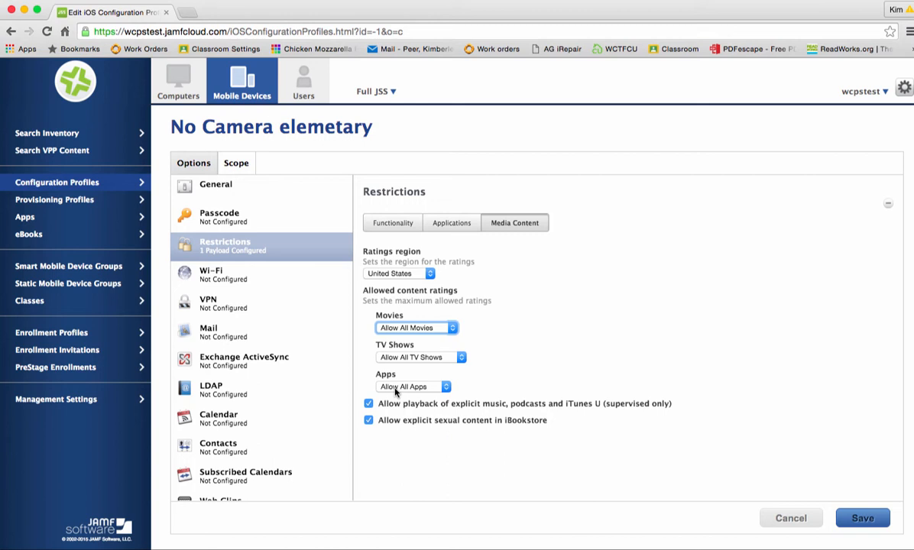
mouse_move(575, 260)
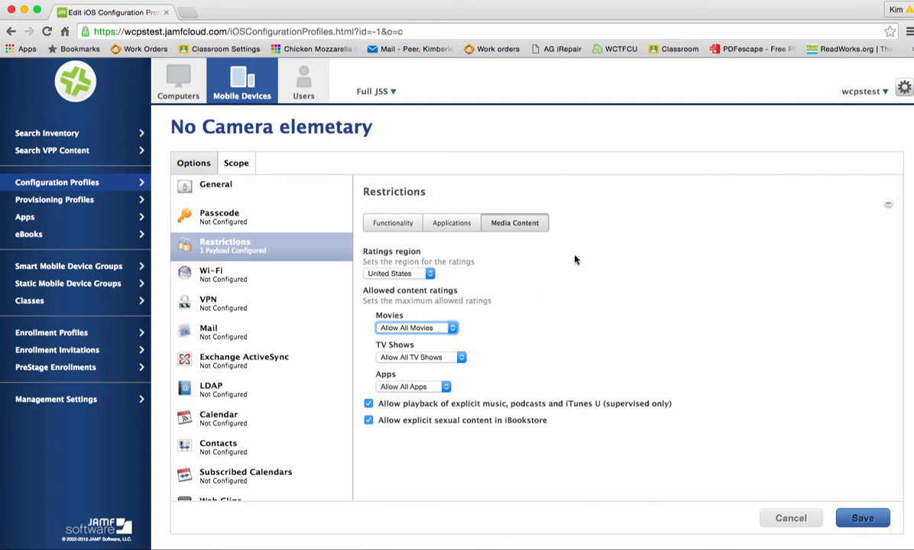
- In Functionality restrictions, uncheck Allow use of camera and save the profile
click(393, 223)
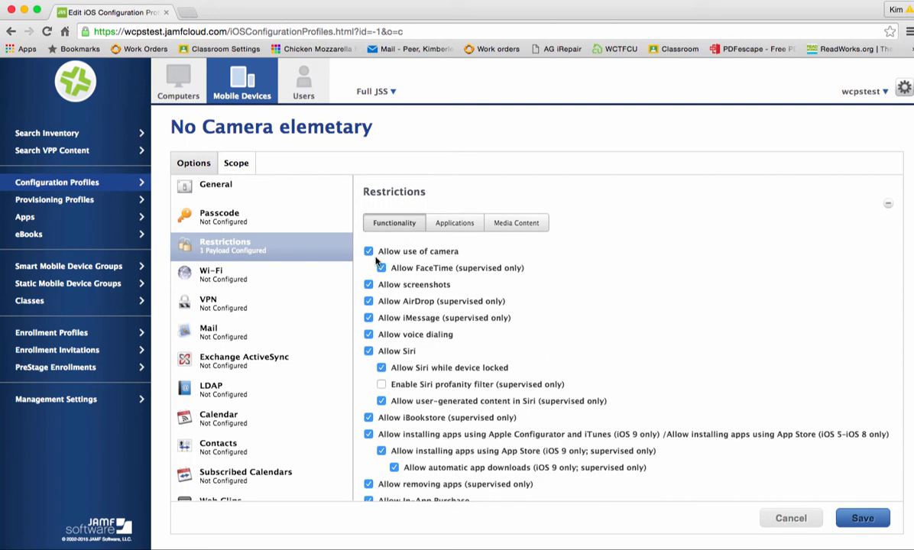
mouse_move(364, 260)
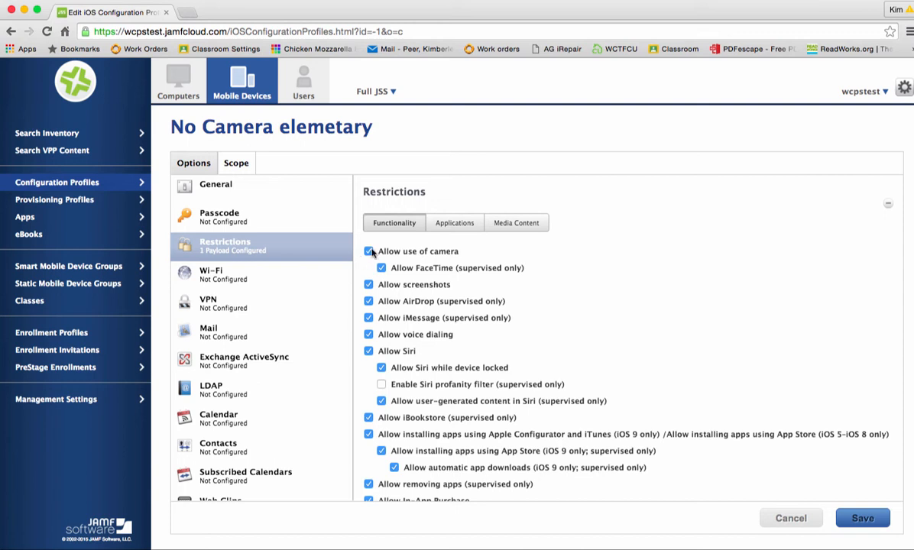
click(368, 250)
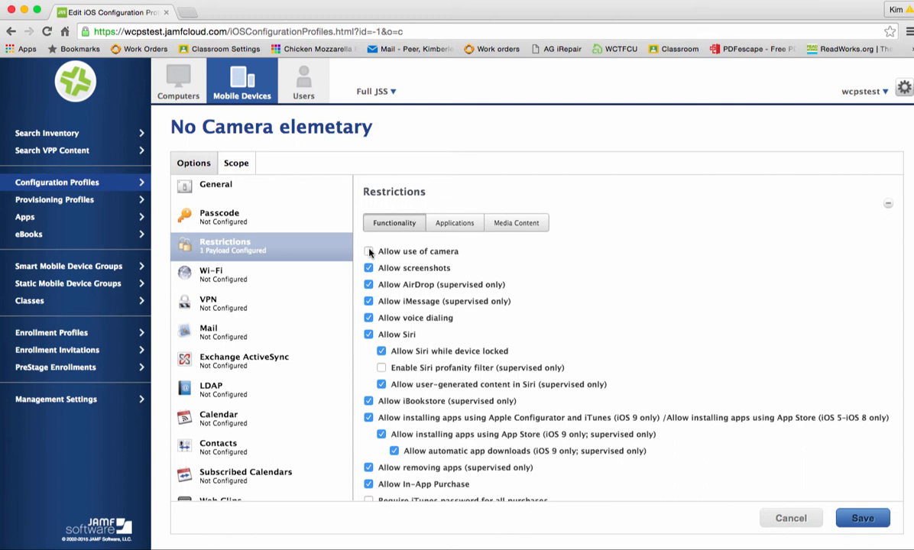
click(862, 518)
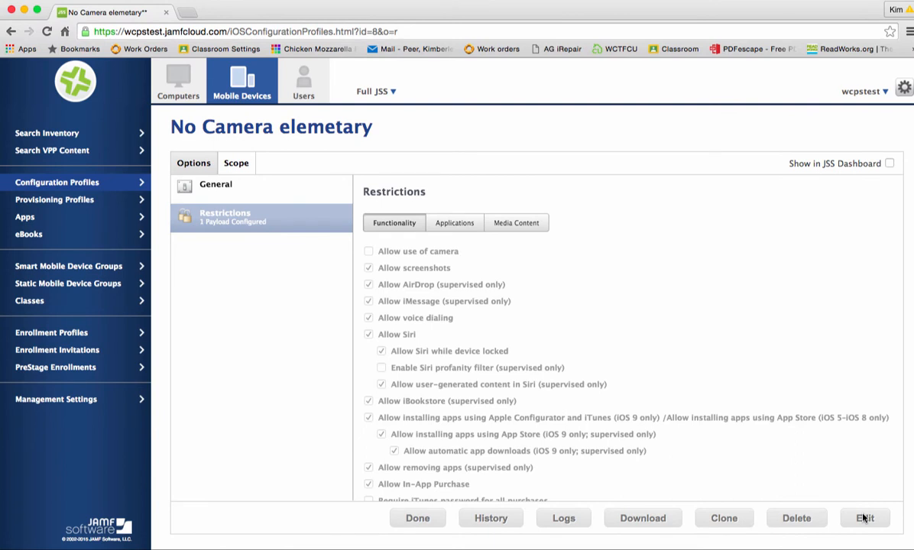
- Edit the Scope to target Specific Mobile Devices and Specific Users
click(235, 162)
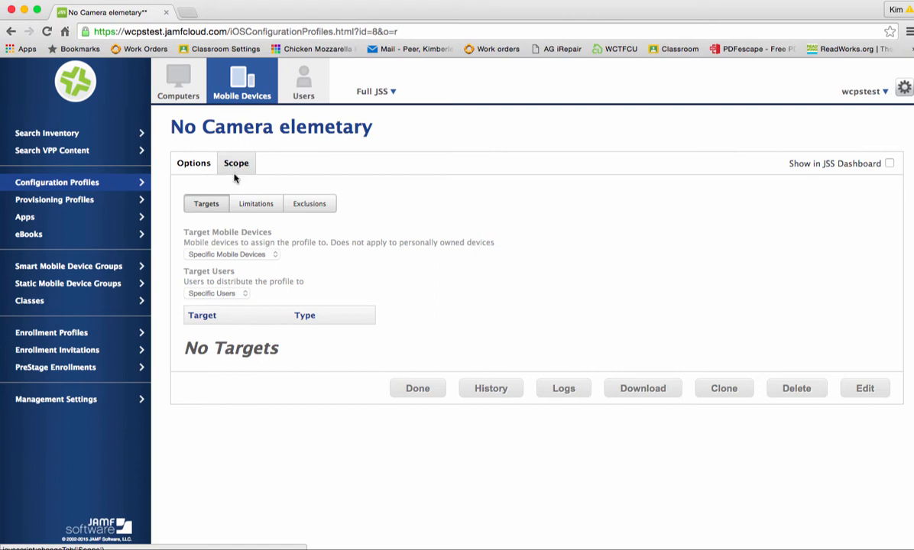
mouse_move(907, 372)
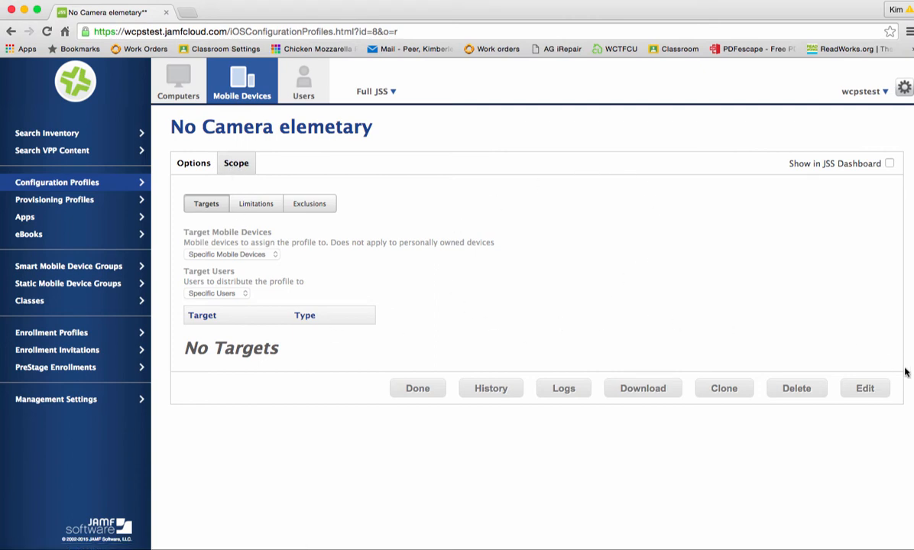
mouse_move(844, 374)
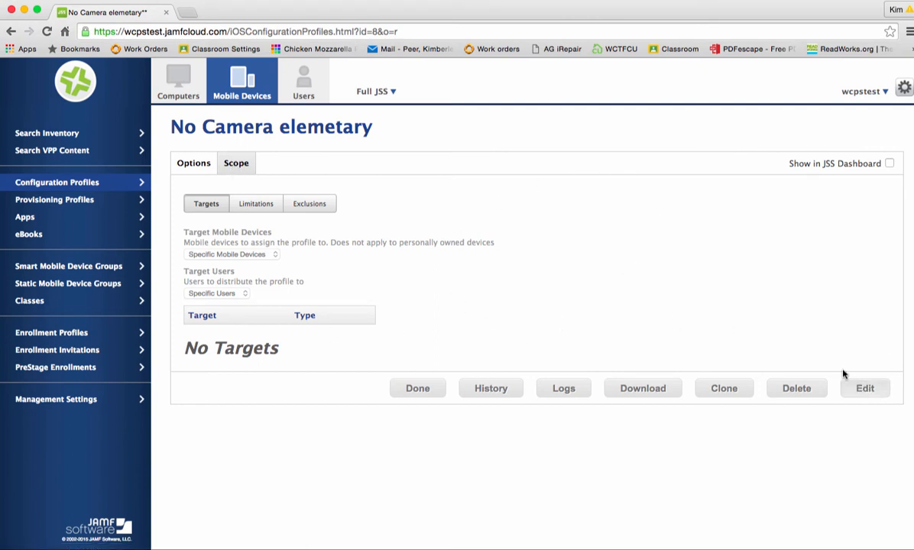
click(865, 389)
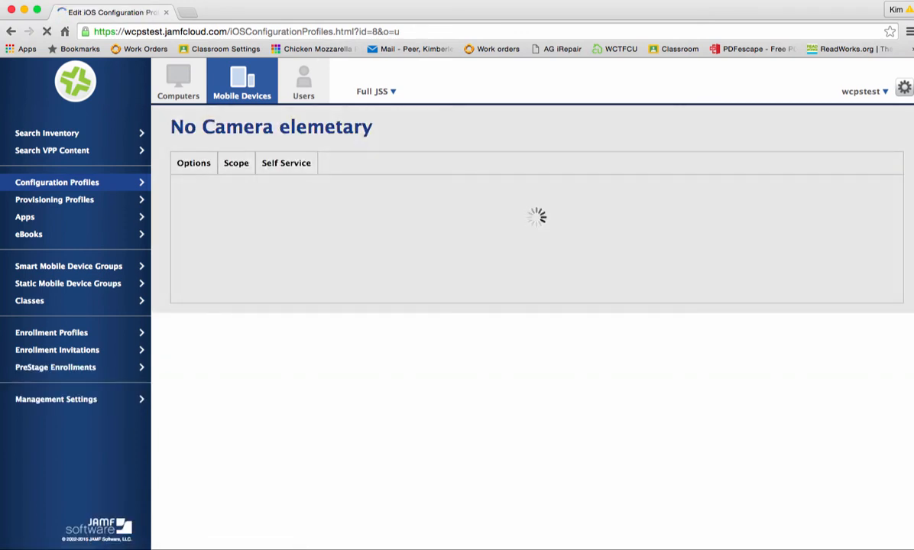
click(235, 162)
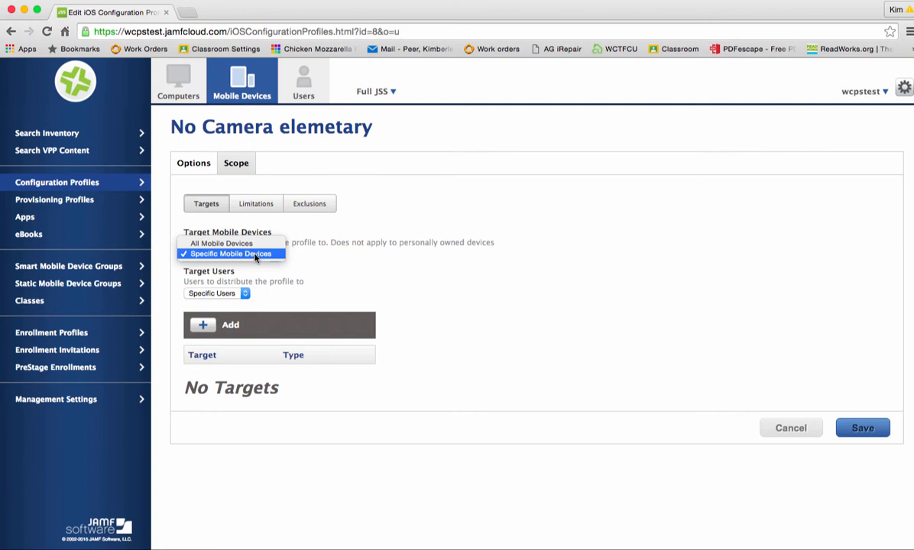
click(229, 253)
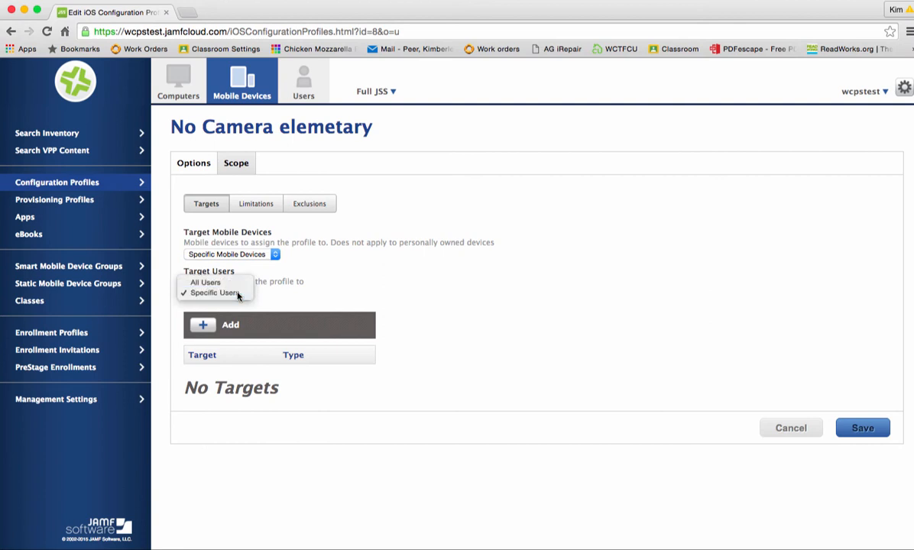
click(214, 293)
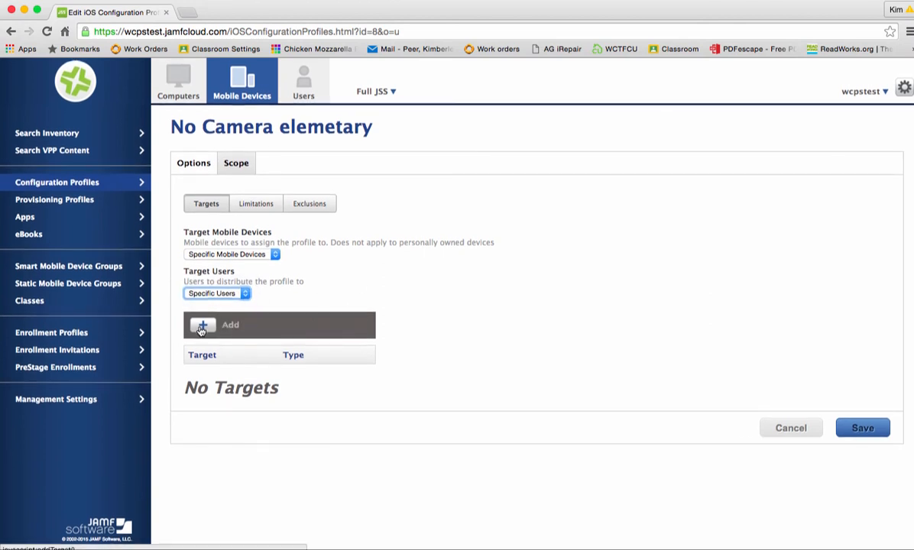
- Add iPad DMPQ4142FK10 as the scope target, save, and view the profile's Options
click(202, 324)
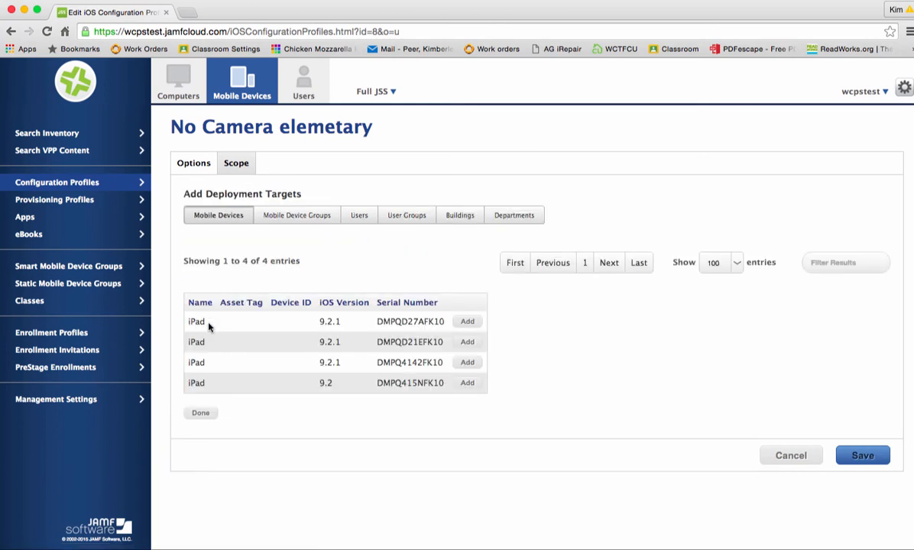
mouse_move(235, 377)
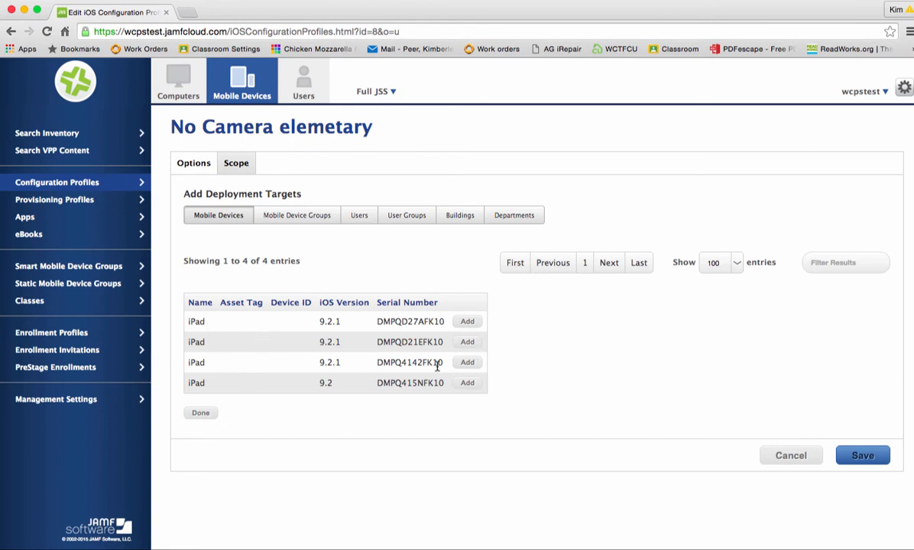
mouse_move(417, 388)
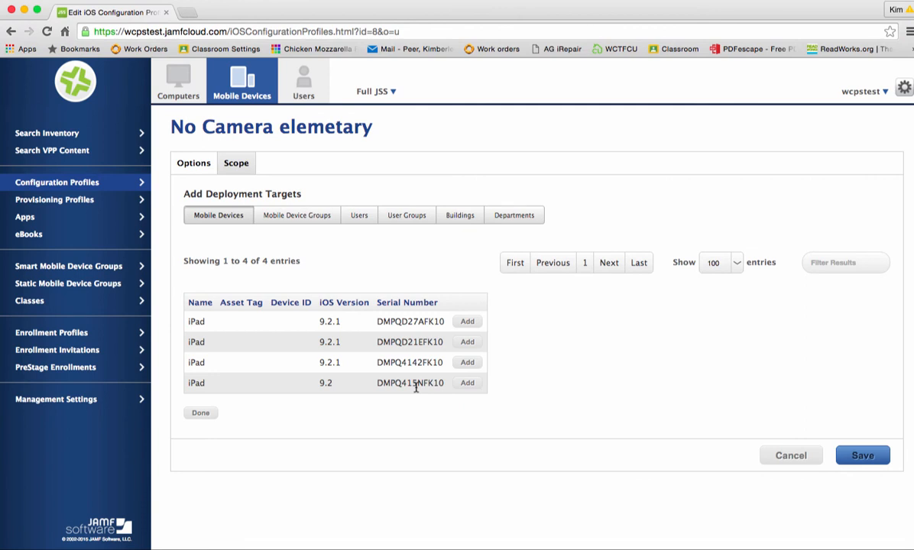
mouse_move(381, 376)
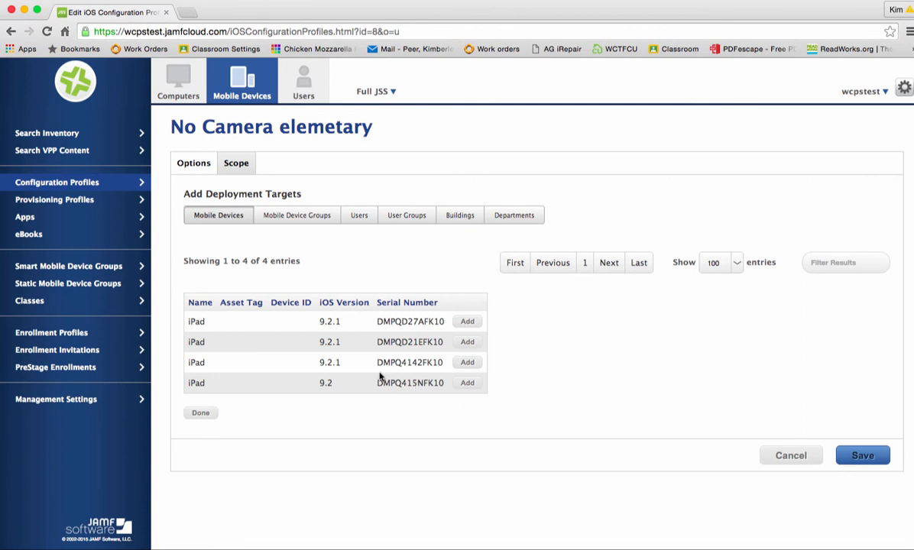
mouse_move(375, 366)
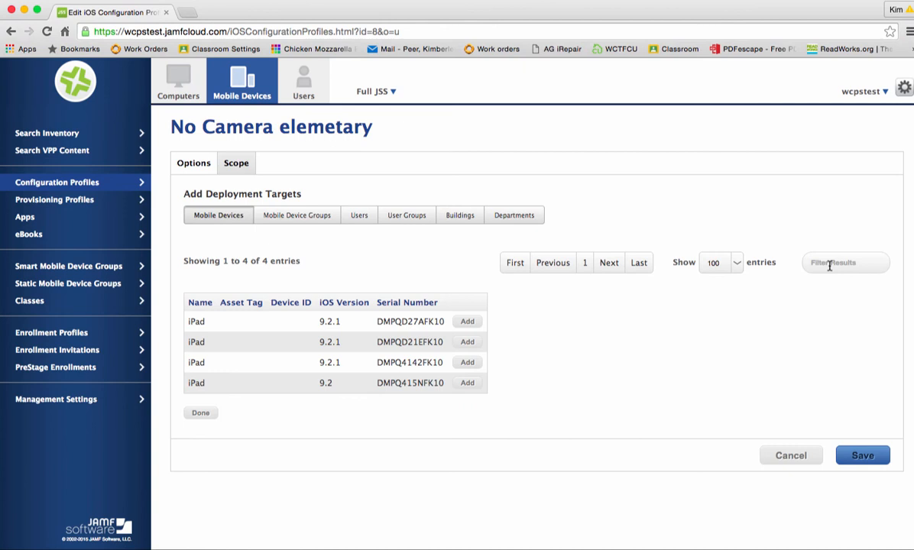
mouse_move(467, 362)
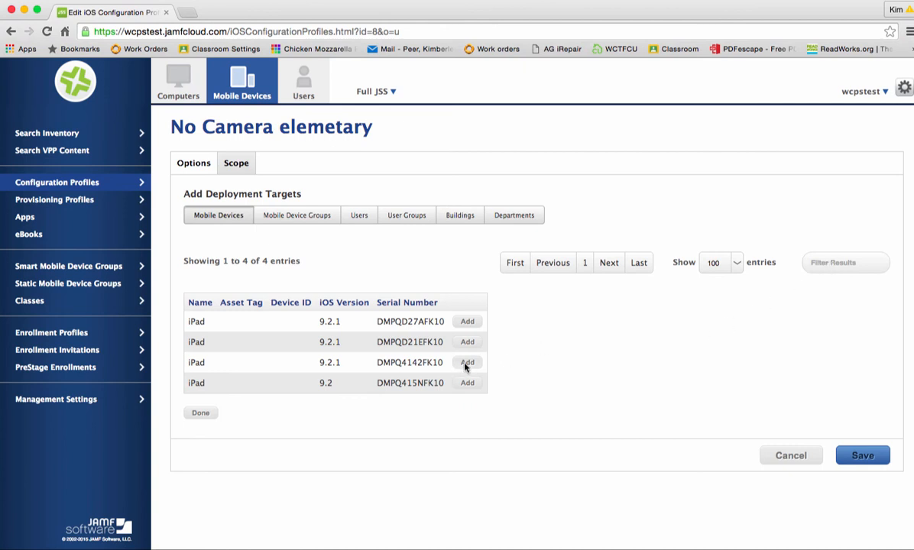
click(468, 362)
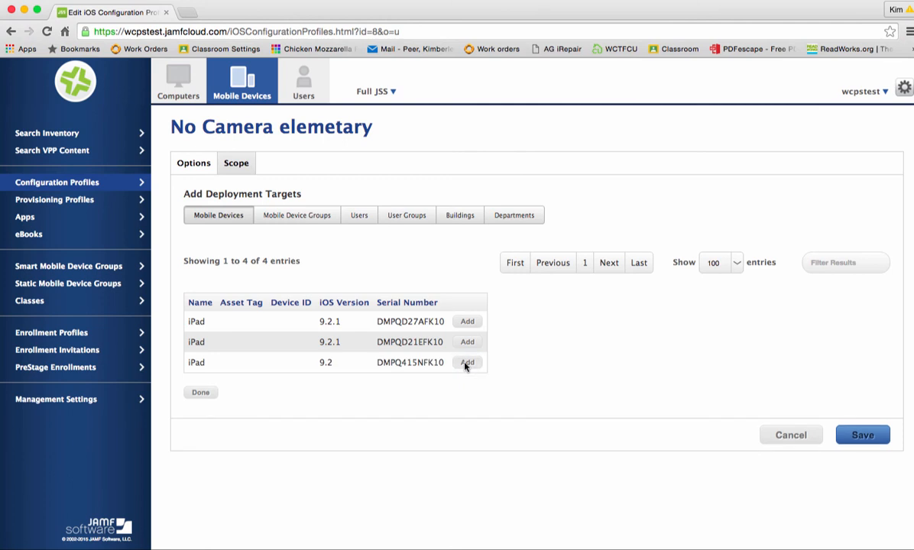
mouse_move(862, 434)
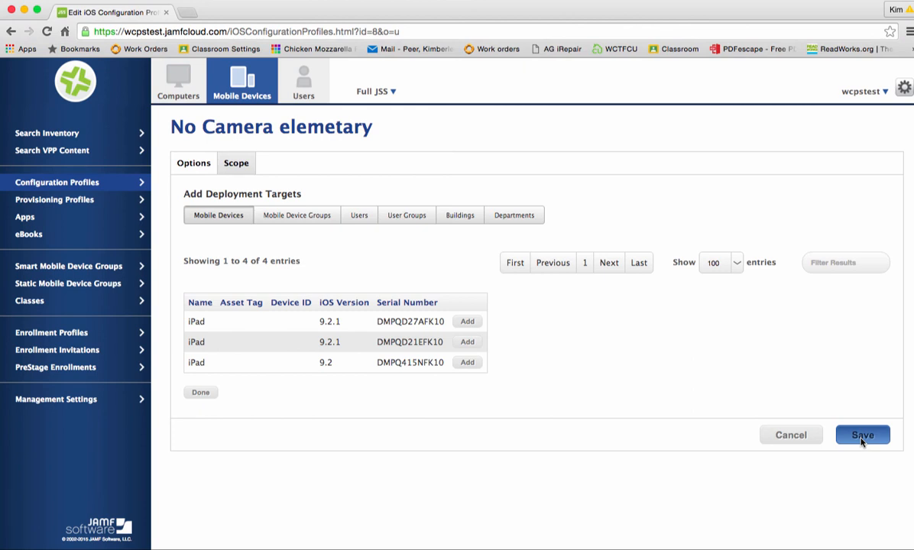
click(862, 434)
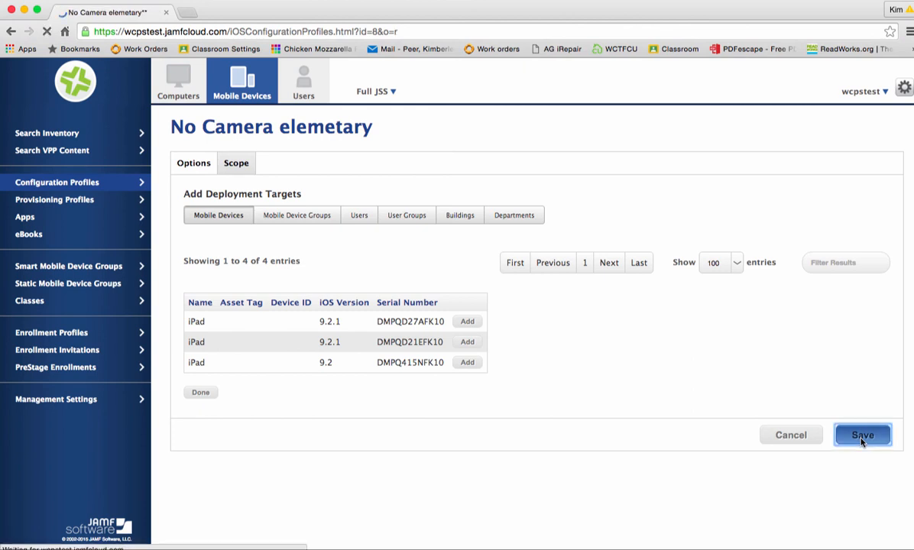
click(862, 434)
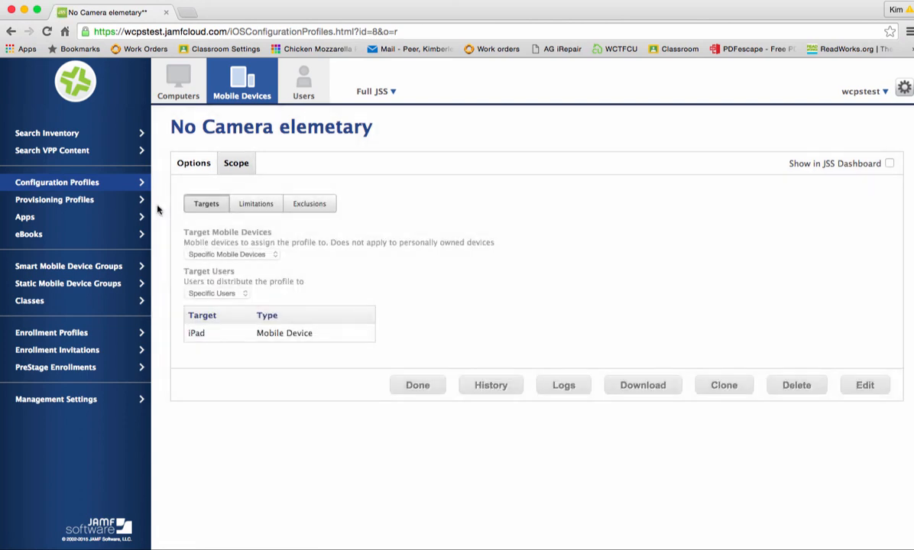
mouse_move(175, 199)
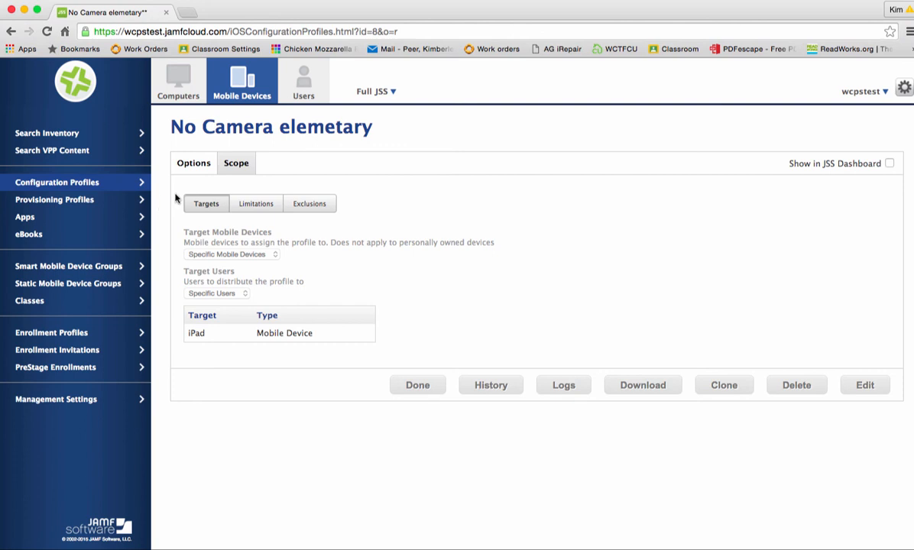
click(193, 162)
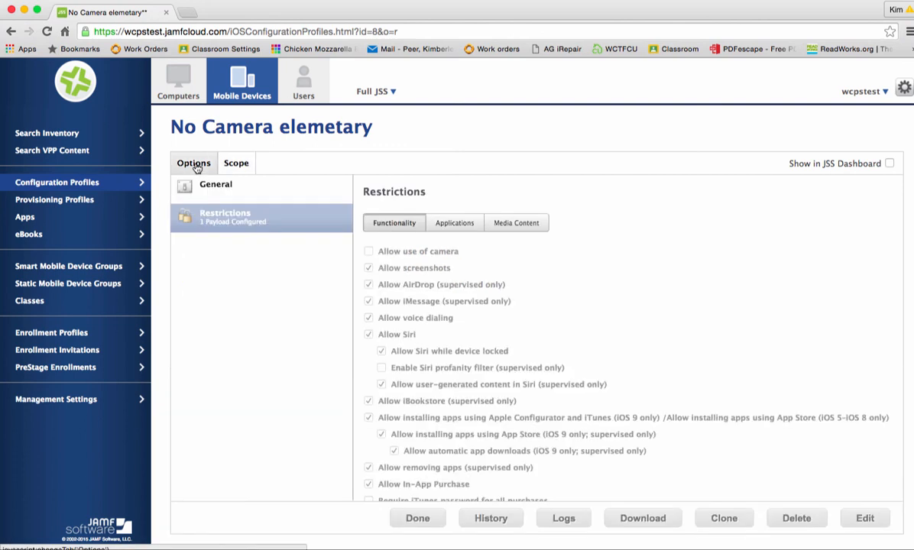